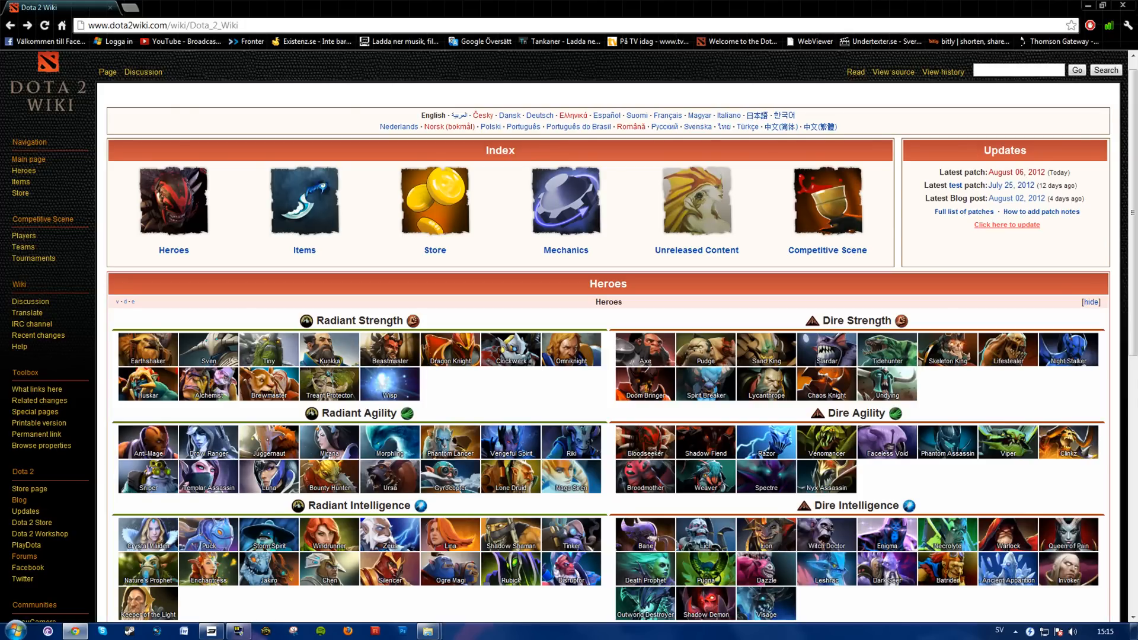
# - Reach the hero index and enter the Bounty Hunter article under Radiant Agility
pyautogui.scroll(-3)
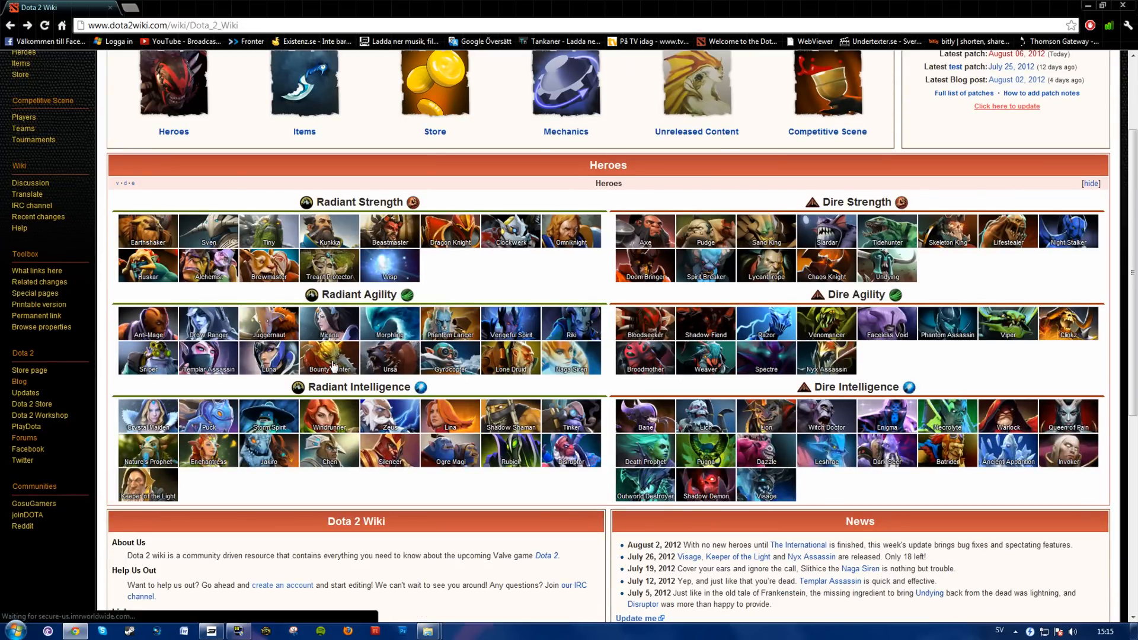
pyautogui.click(329, 359)
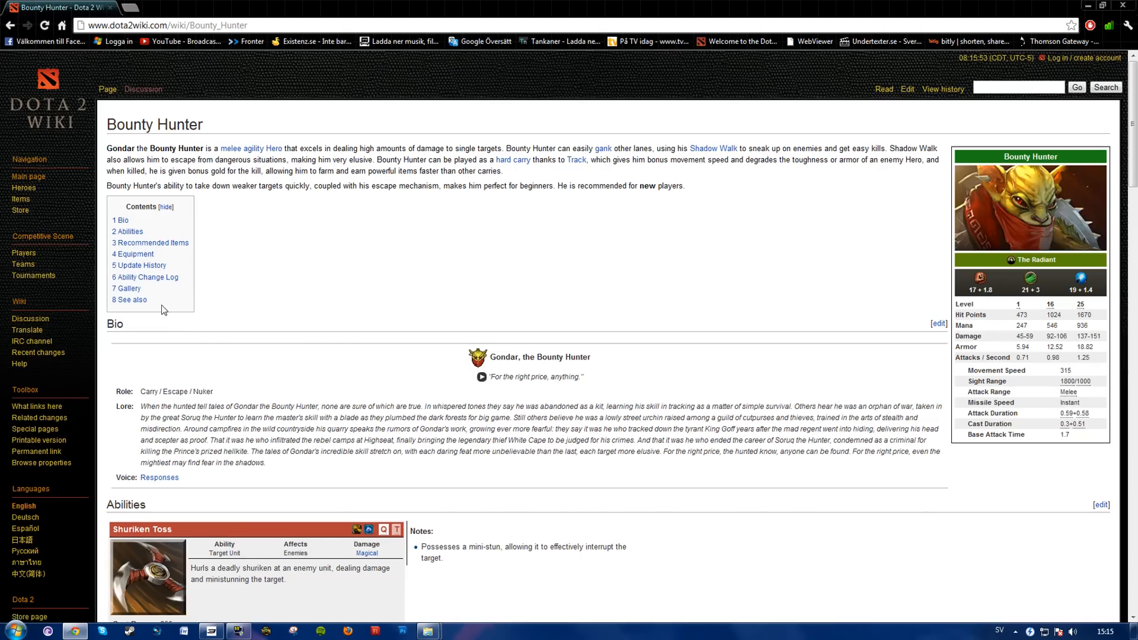
# - Jump to 'See also' and follow the 'Bounty Hunter responses' link
pyautogui.click(130, 300)
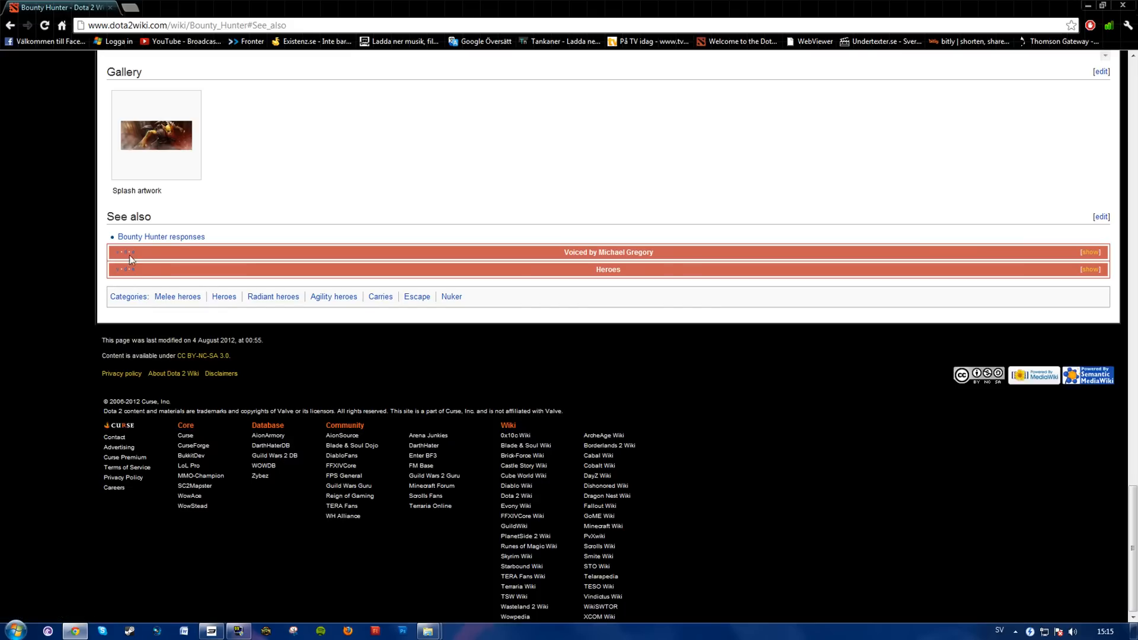
pyautogui.moveTo(161, 238)
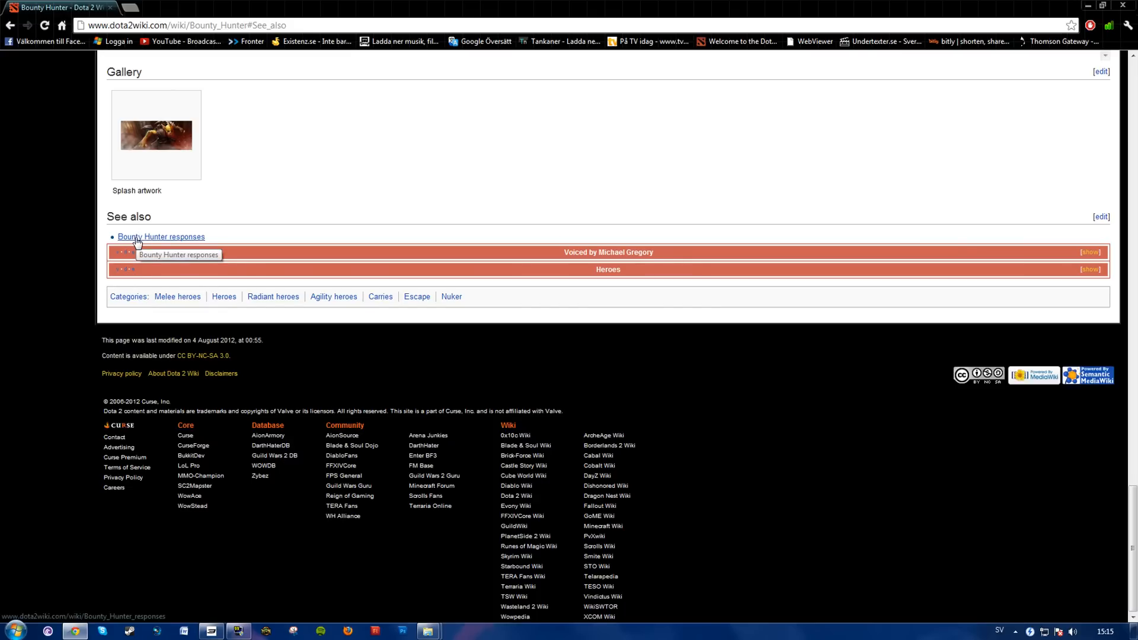
pyautogui.click(161, 237)
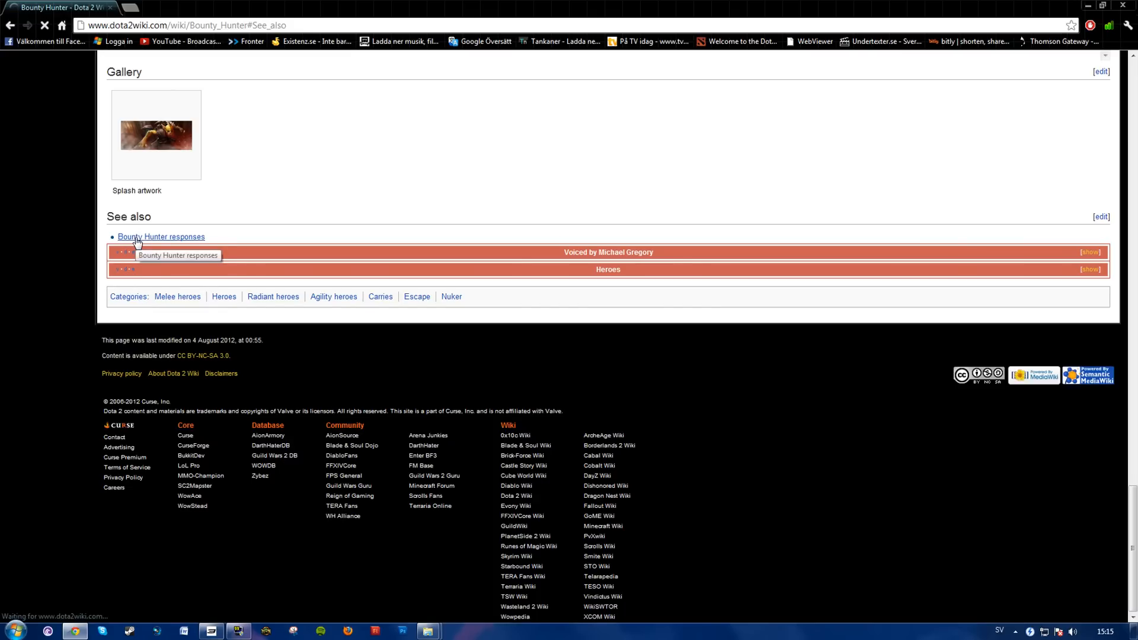
pyautogui.click(161, 236)
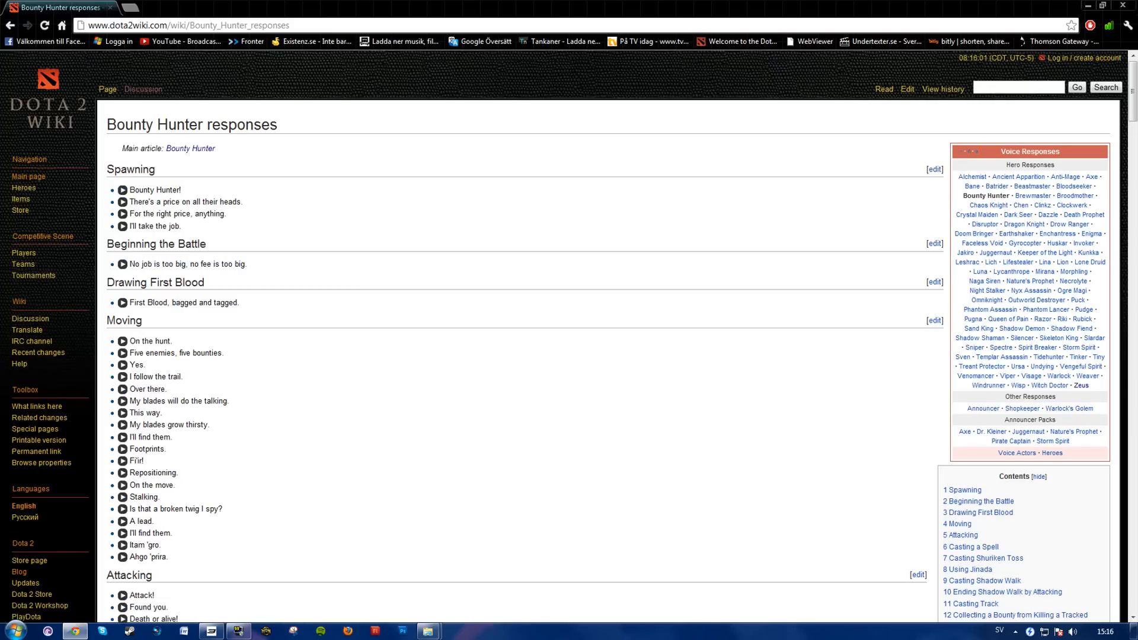
pyautogui.moveTo(215, 334)
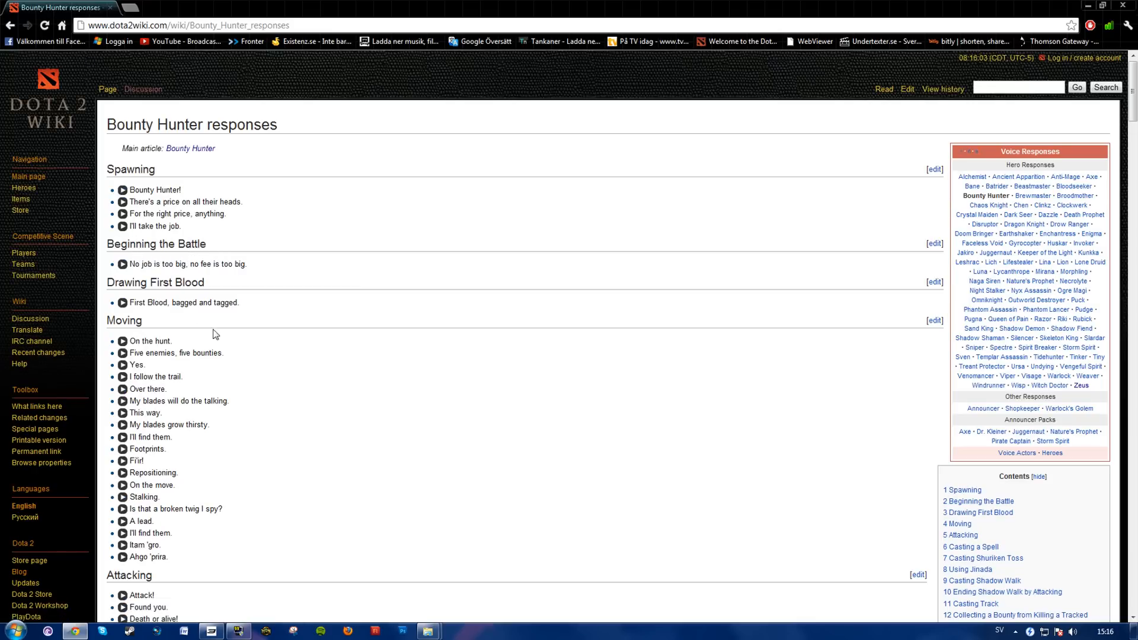
# - Return to the Spawning section and bring up link options on the 'Bounty Hunter!' play icon
pyautogui.scroll(-3)
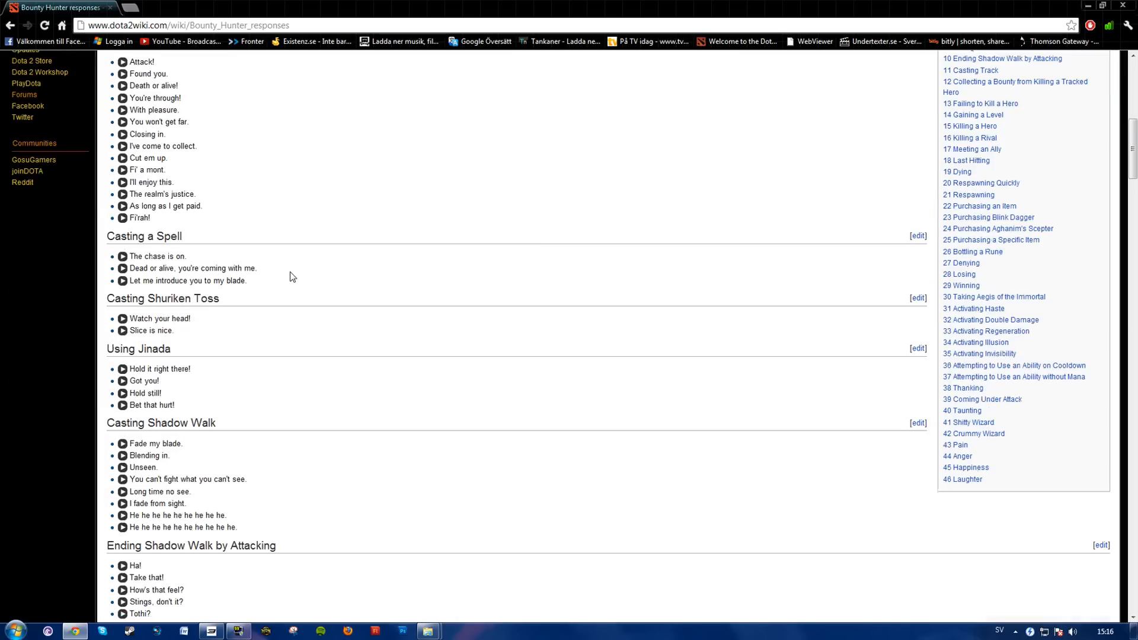
pyautogui.scroll(3)
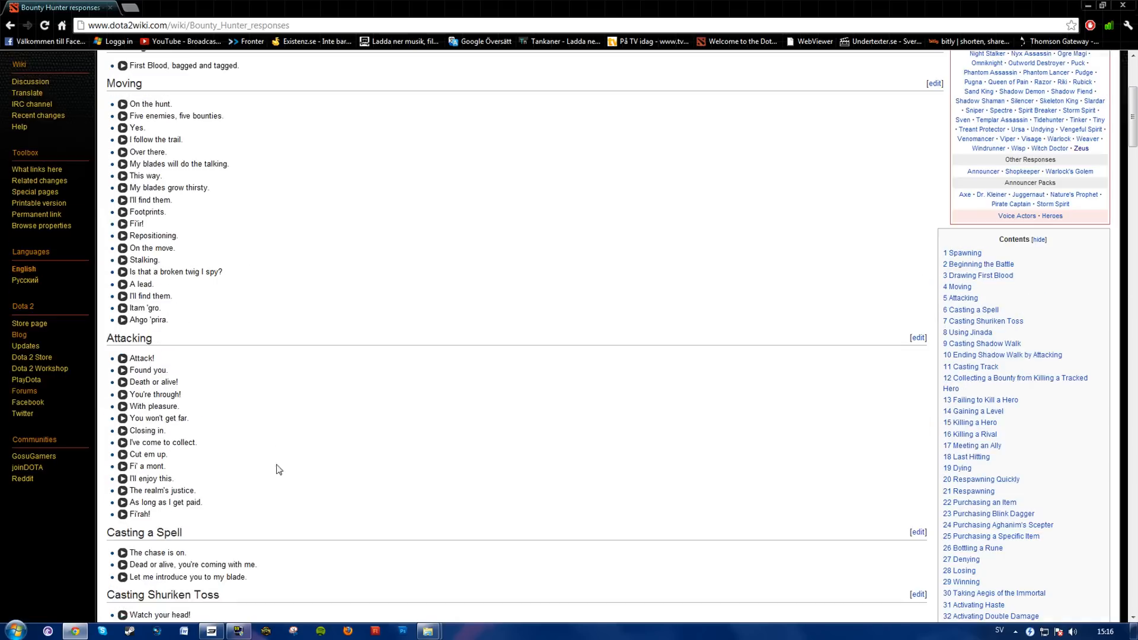
pyautogui.scroll(3)
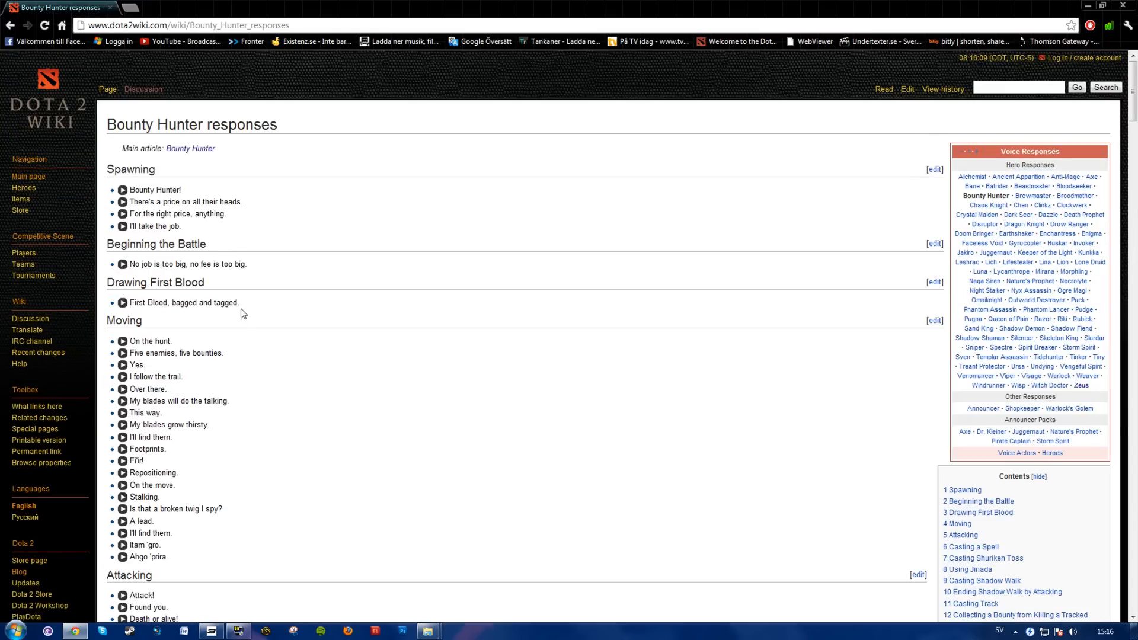
pyautogui.click(123, 190)
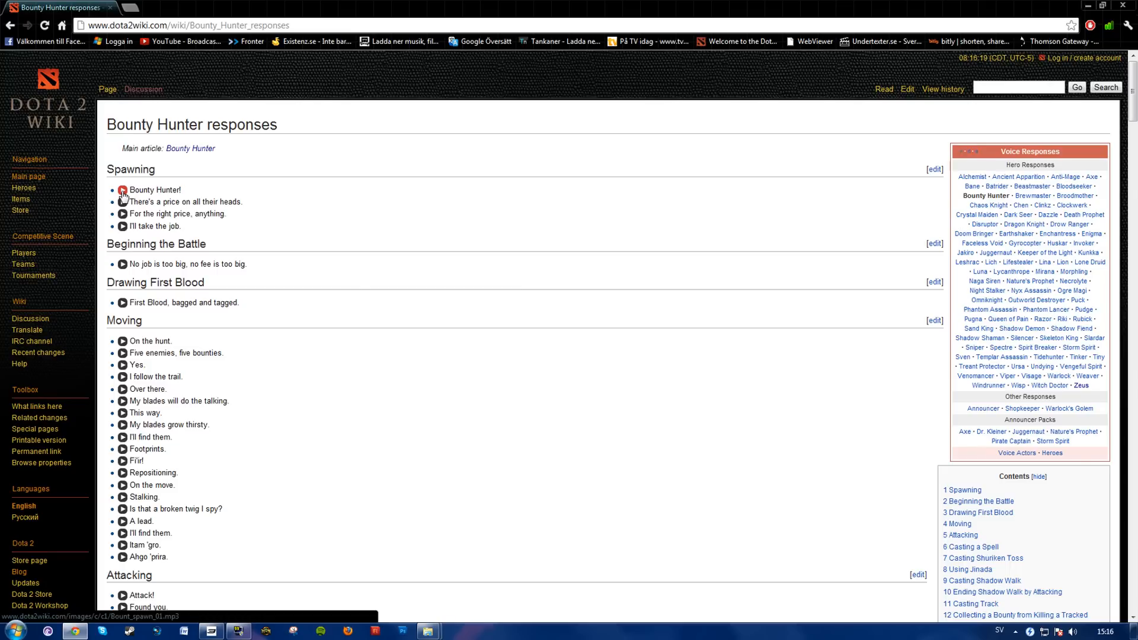
pyautogui.rightClick(124, 190)
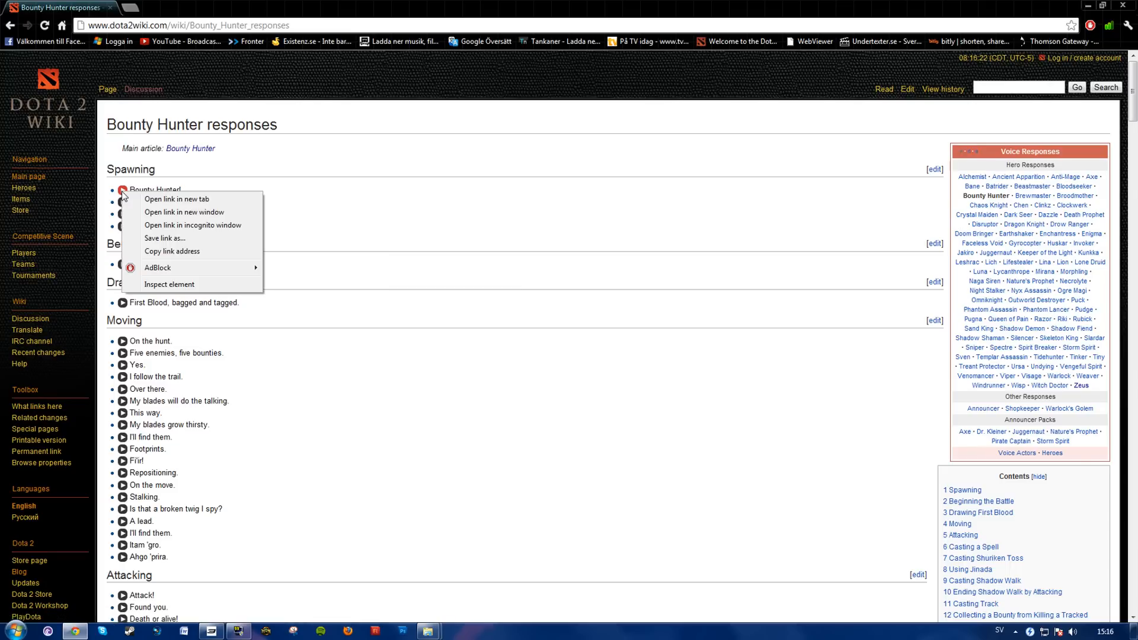